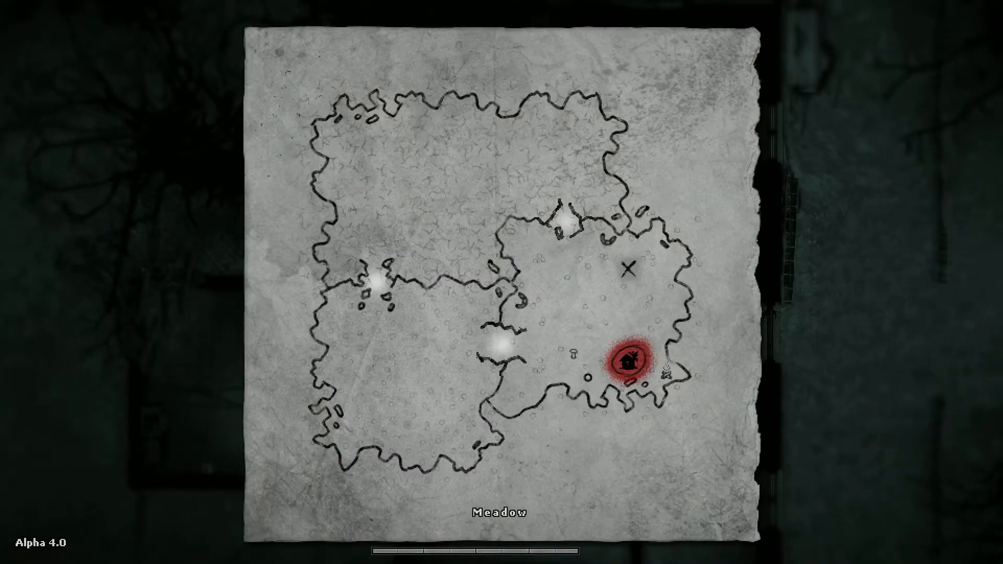
pyautogui.moveTo(627, 362)
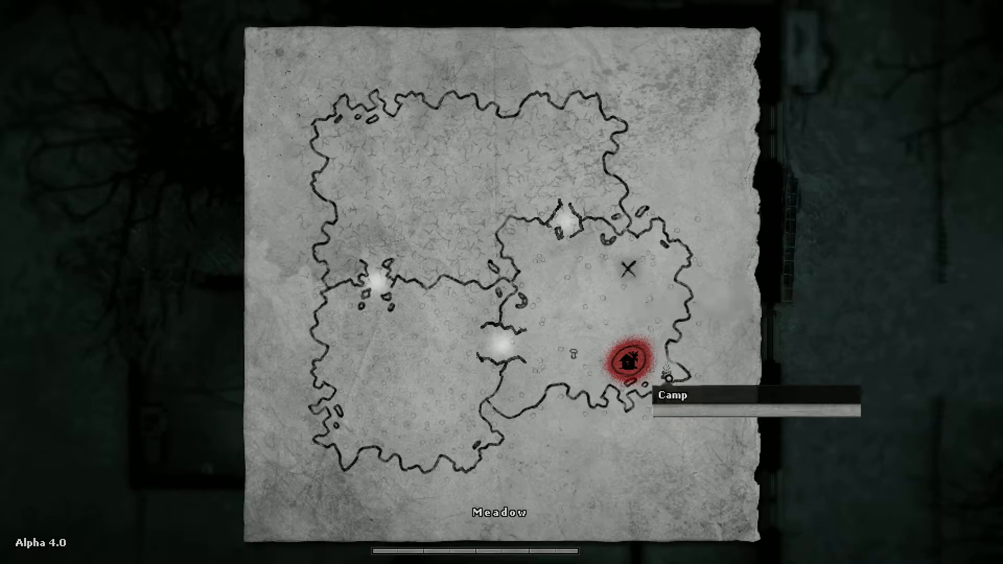
pyautogui.moveTo(582, 359)
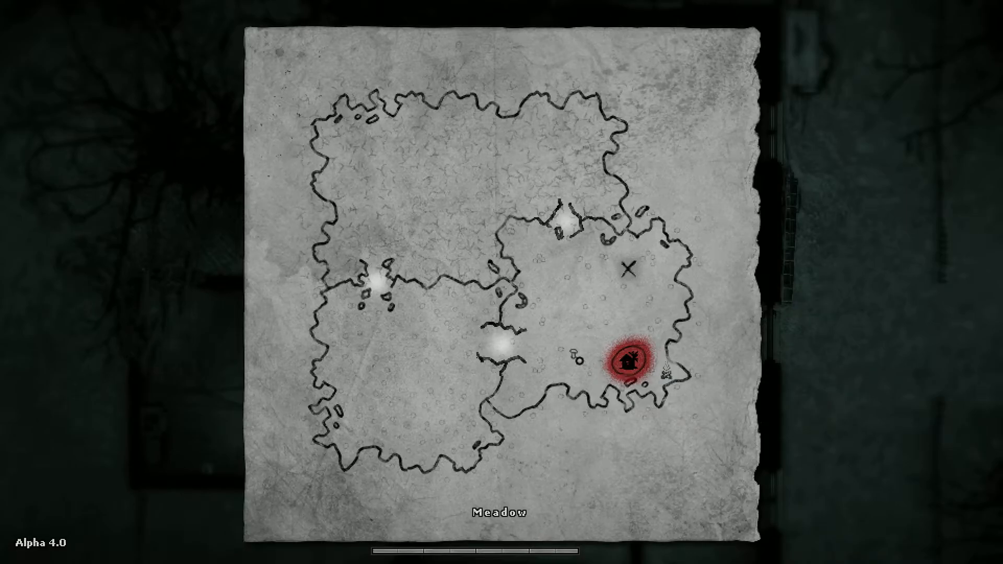
pyautogui.moveTo(629, 360)
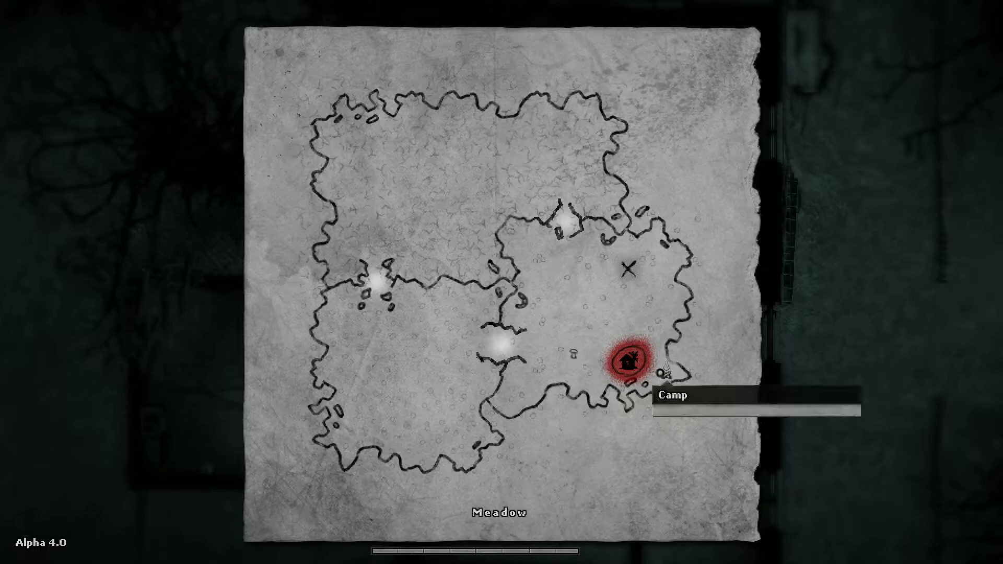
pyautogui.moveTo(629, 266)
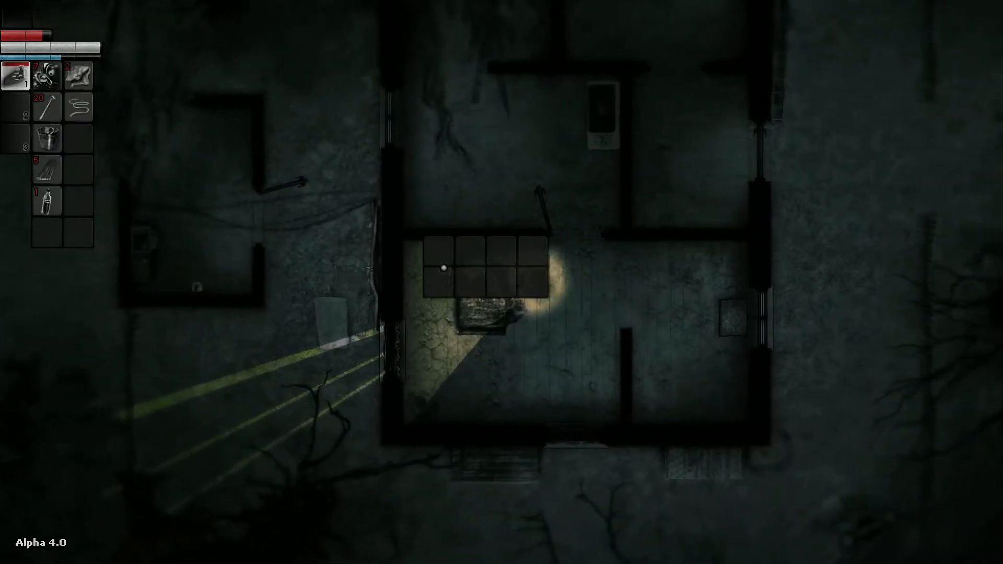
pyautogui.moveTo(46, 75)
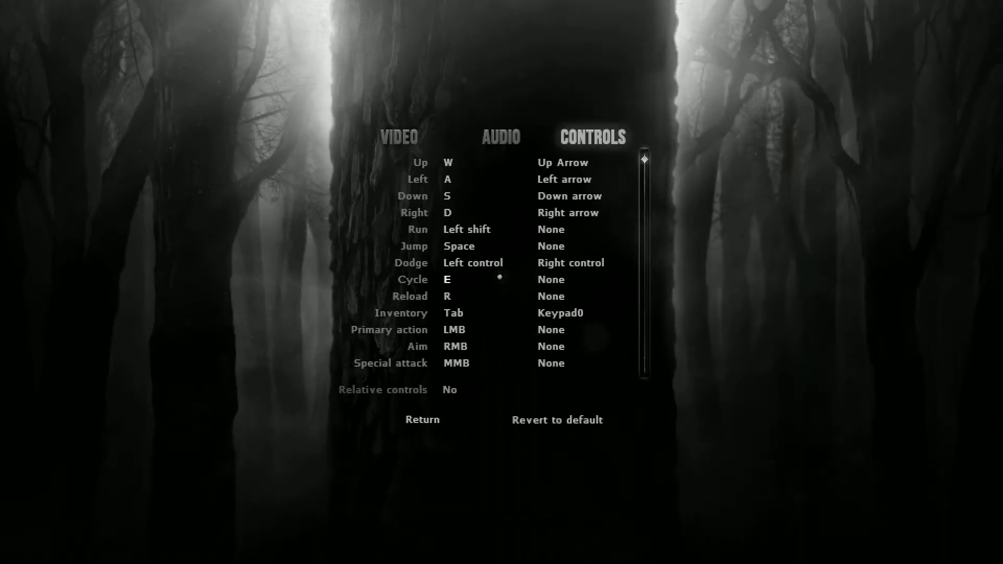
# - View the Audio settings, return to the pause menu, and resume the game
pyautogui.click(500, 136)
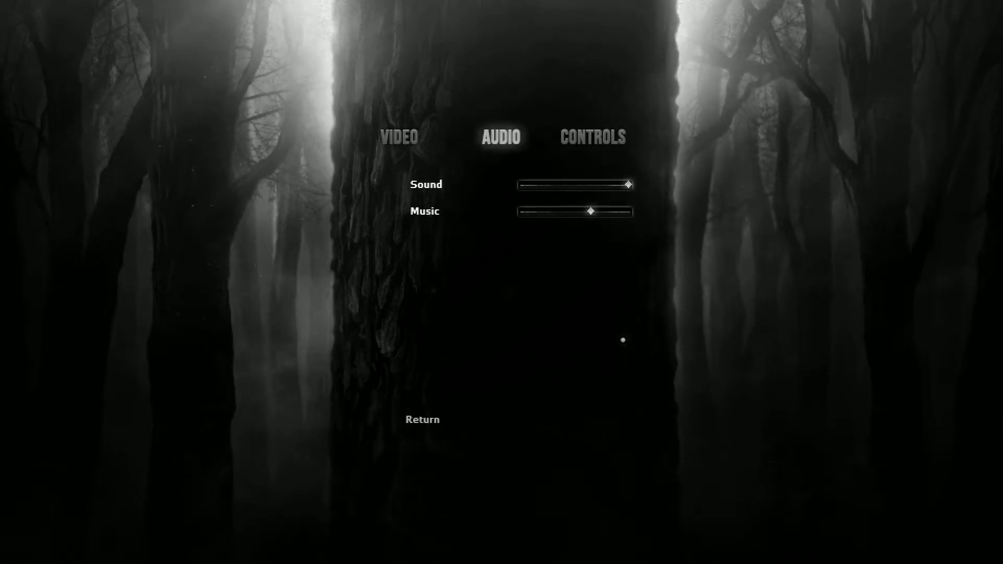
pyautogui.click(421, 419)
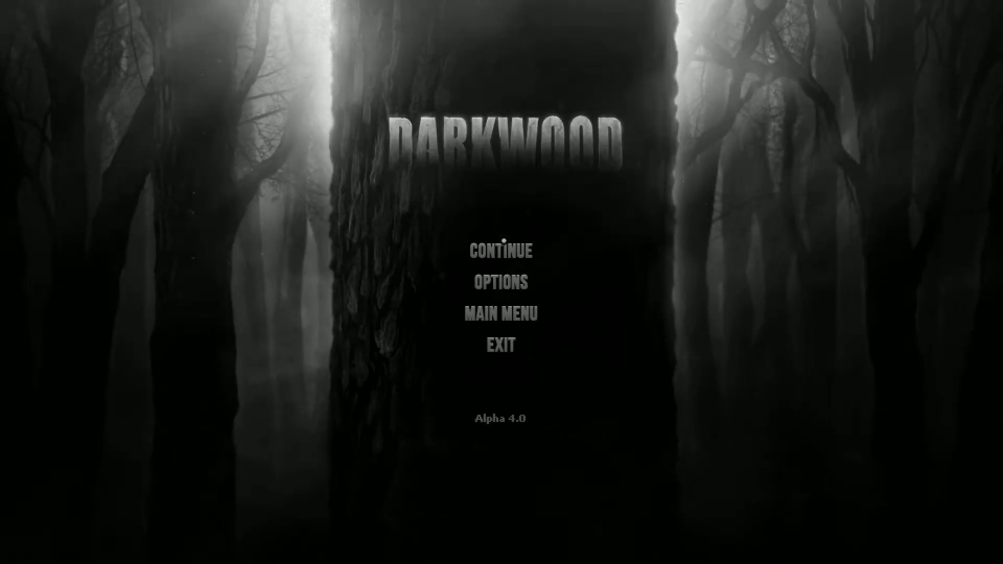
pyautogui.click(501, 251)
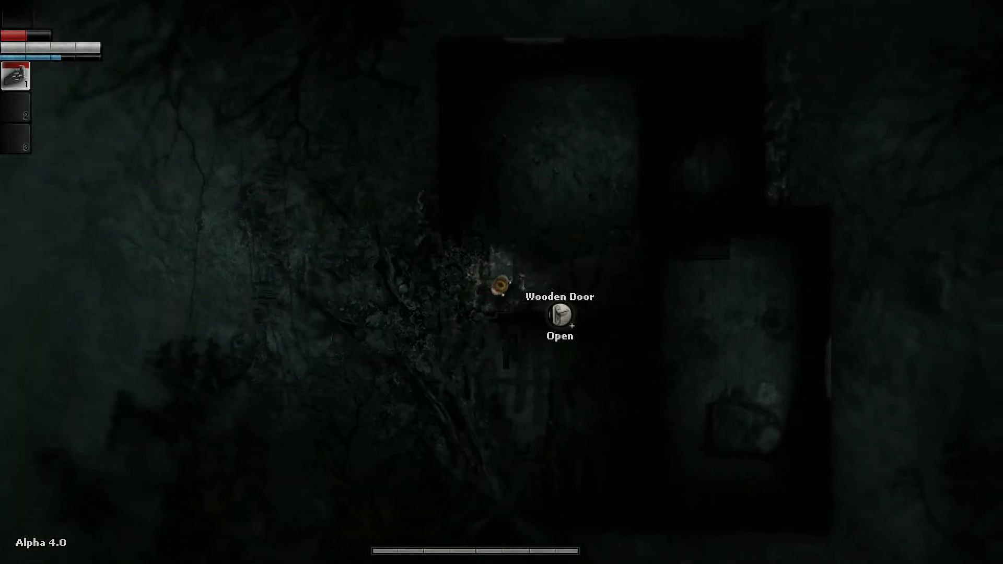
pyautogui.click(558, 316)
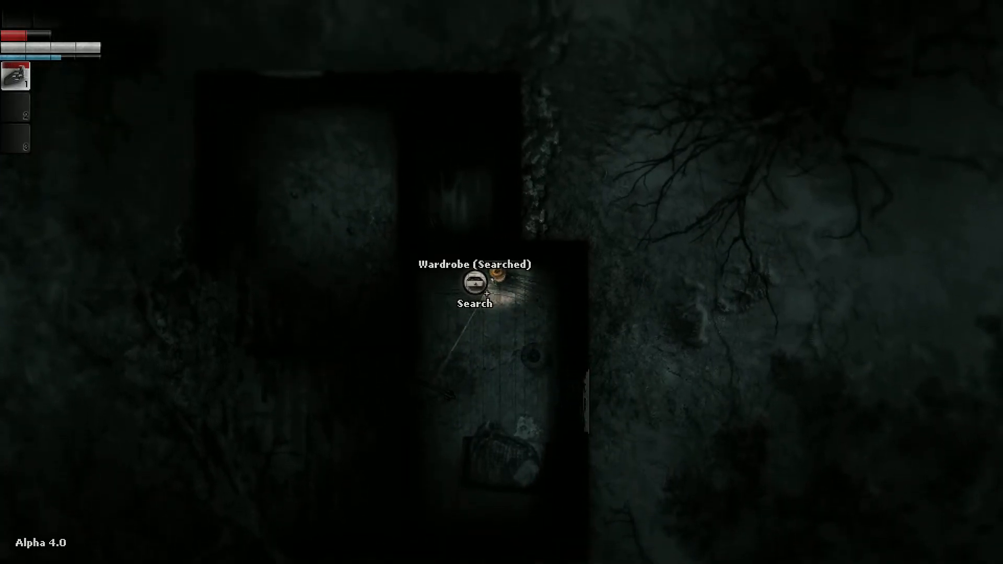
pyautogui.click(475, 283)
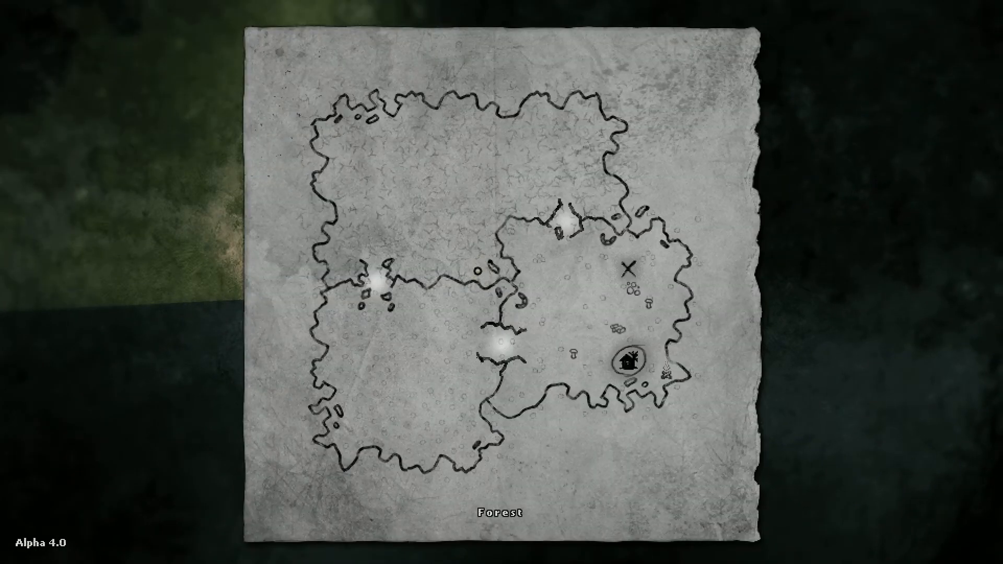
pyautogui.moveTo(630, 267)
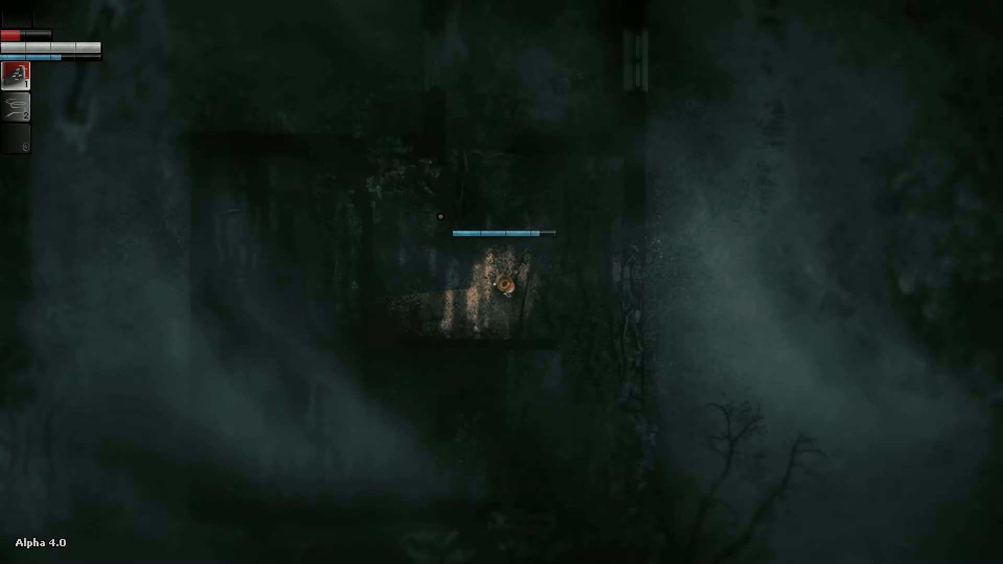
# - Dismiss the map and get back into the foggy hideout room
pyautogui.click(505, 288)
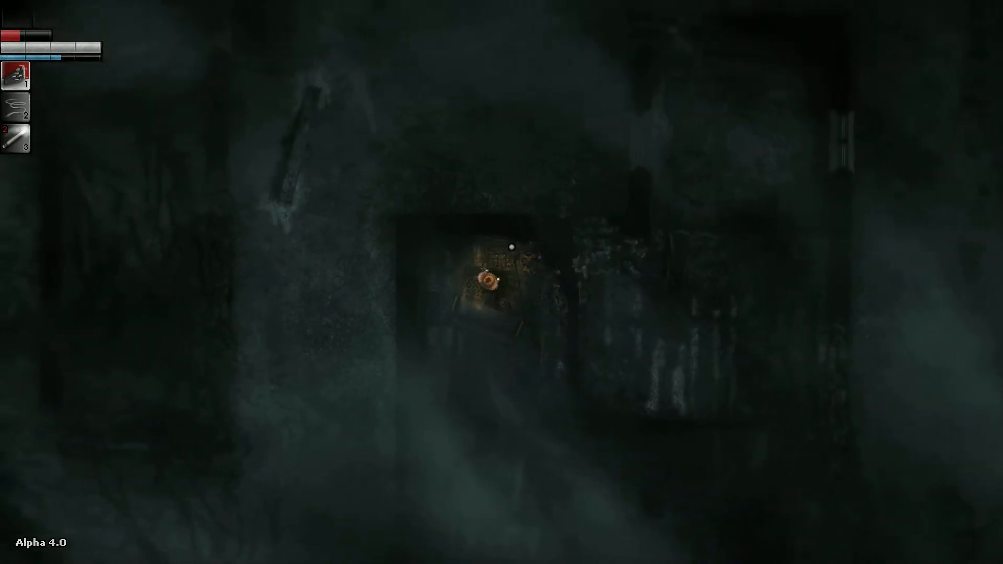
pyautogui.rightClick(493, 281)
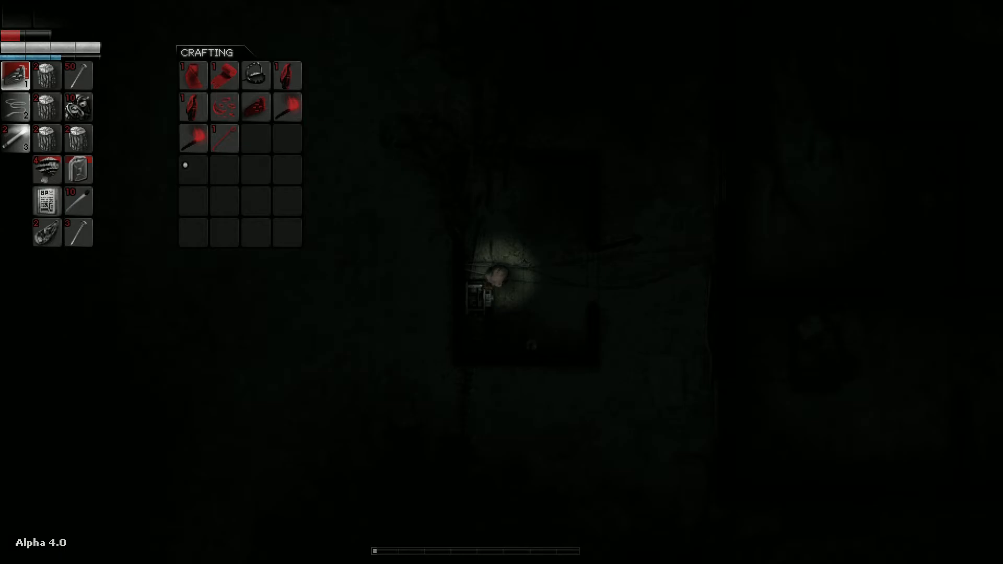
pyautogui.moveTo(46, 139)
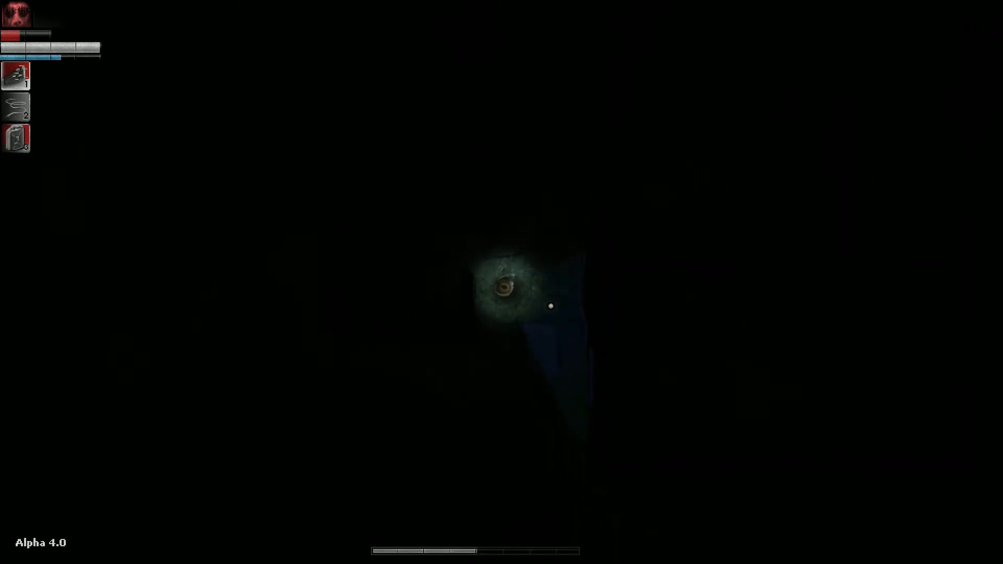
pyautogui.moveTo(533, 351)
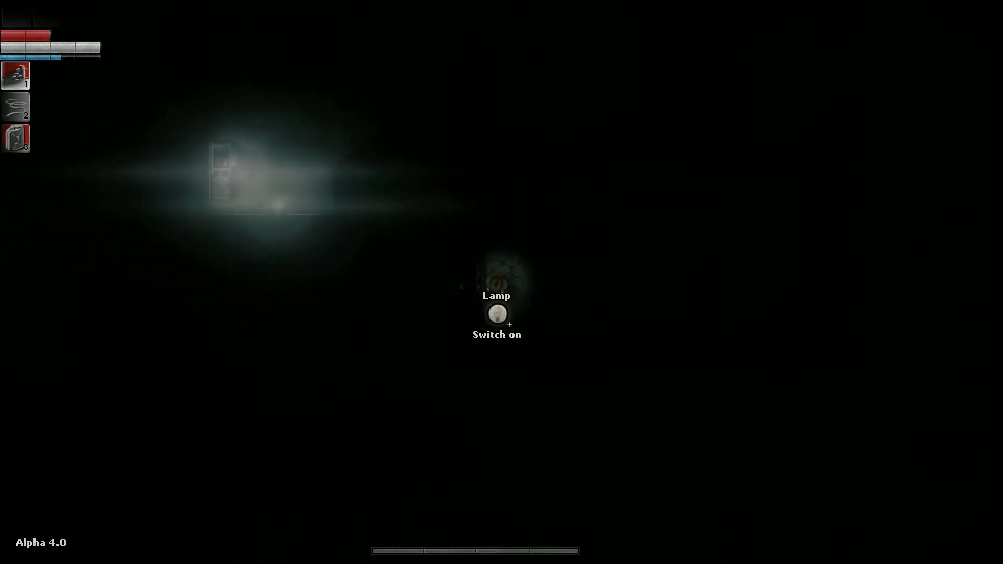
# - Switch on the hideout lamp to light the room
pyautogui.click(495, 313)
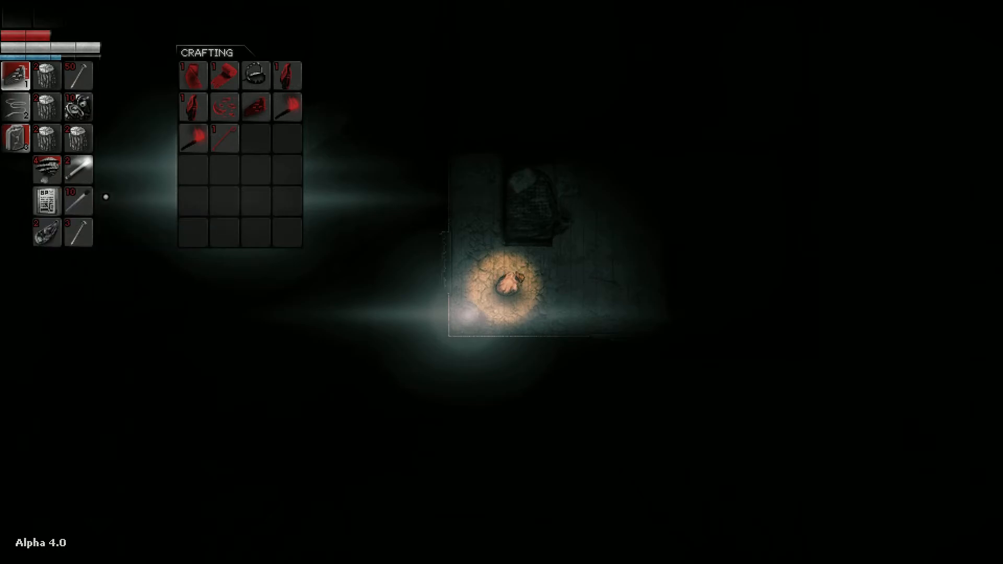
pyautogui.moveTo(46, 200)
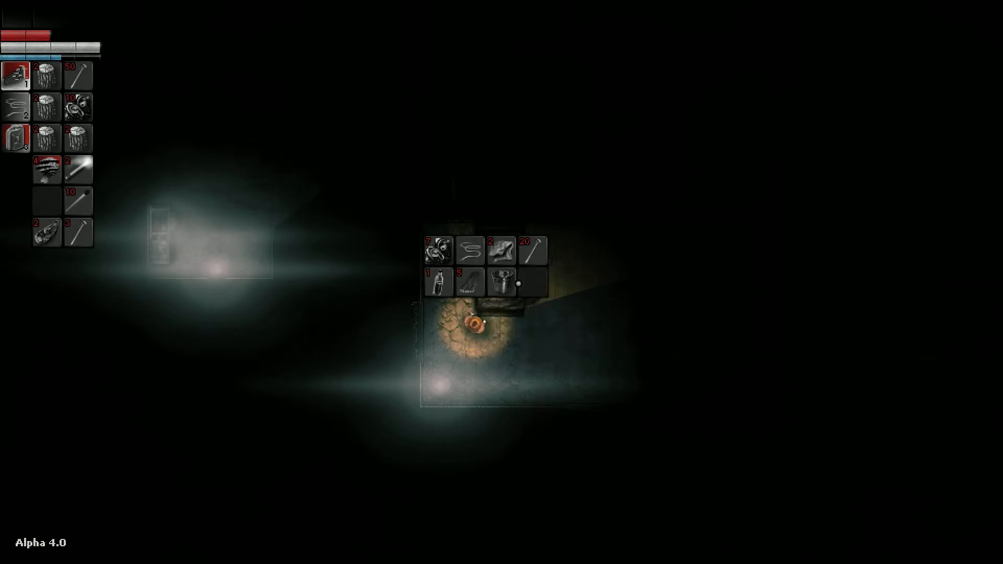
pyautogui.moveTo(438, 250)
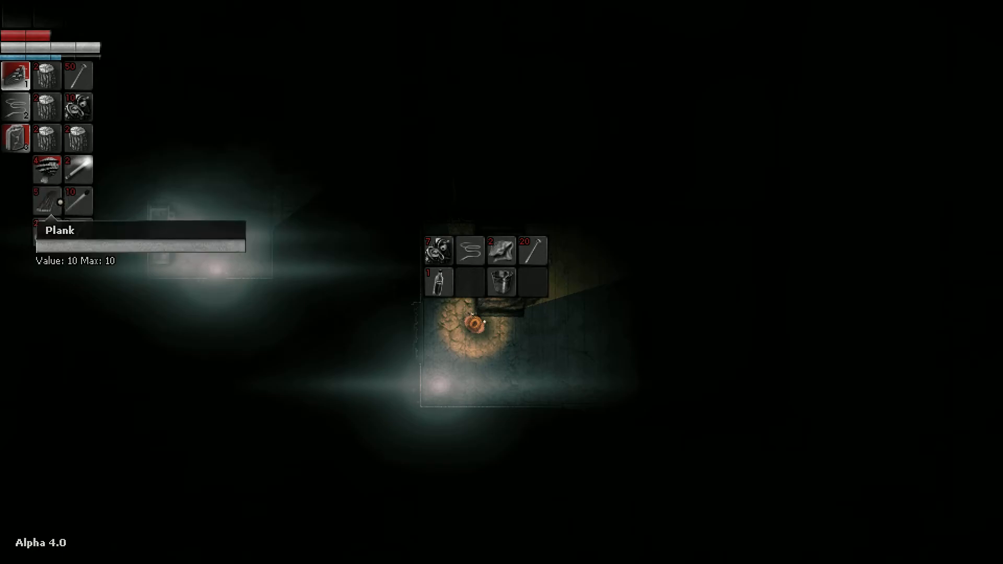
pyautogui.moveTo(47, 136)
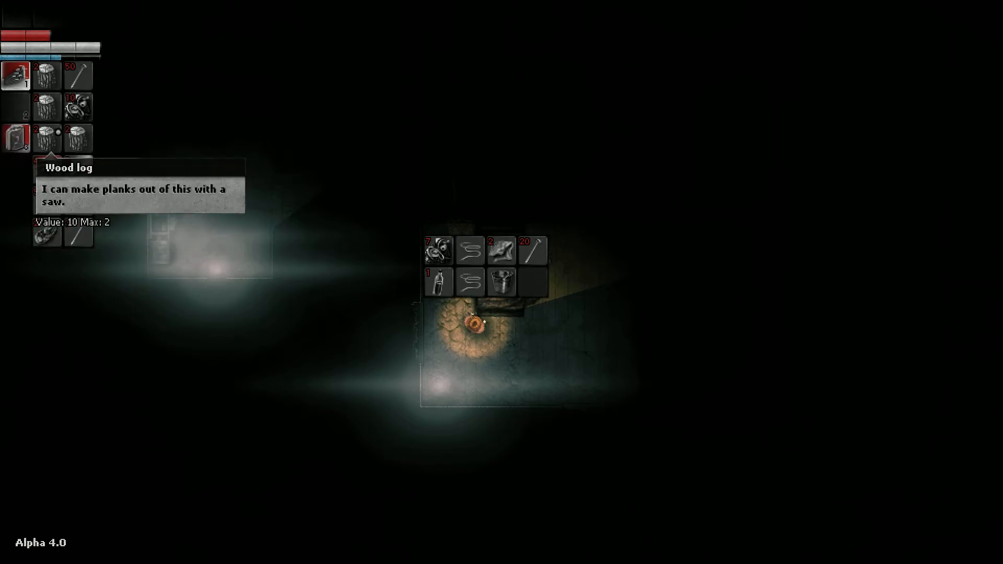
pyautogui.moveTo(471, 250)
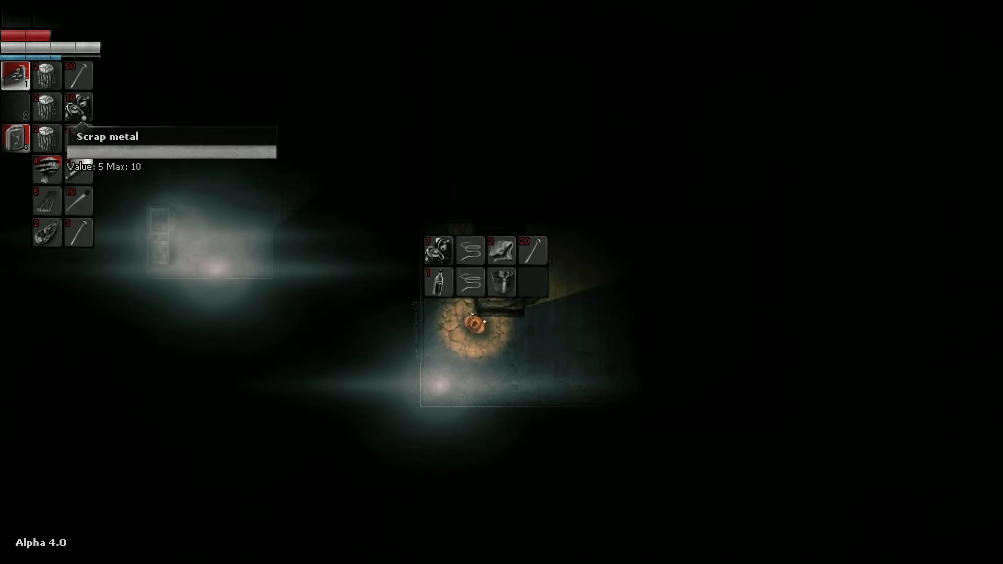
pyautogui.moveTo(112, 173)
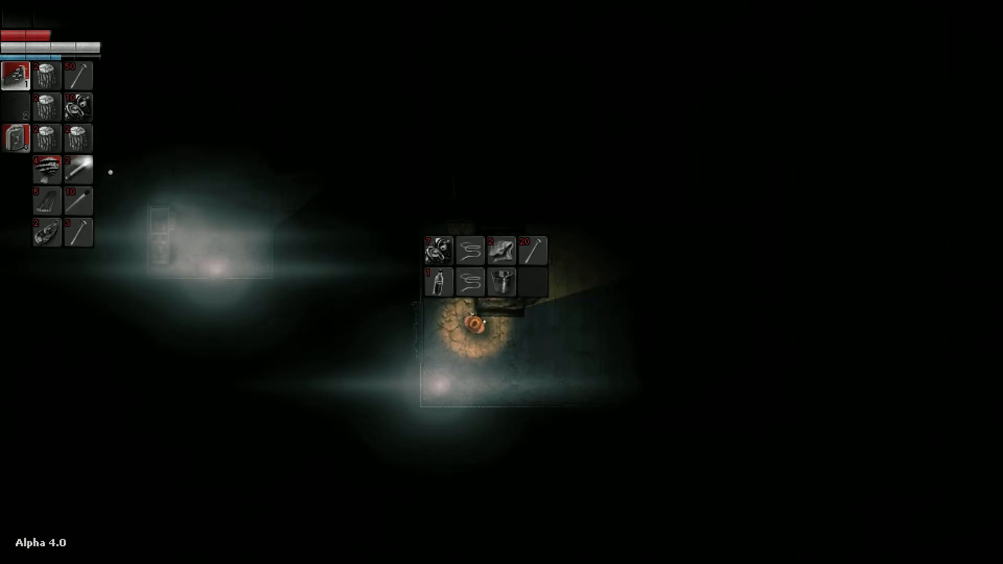
pyautogui.moveTo(80, 168)
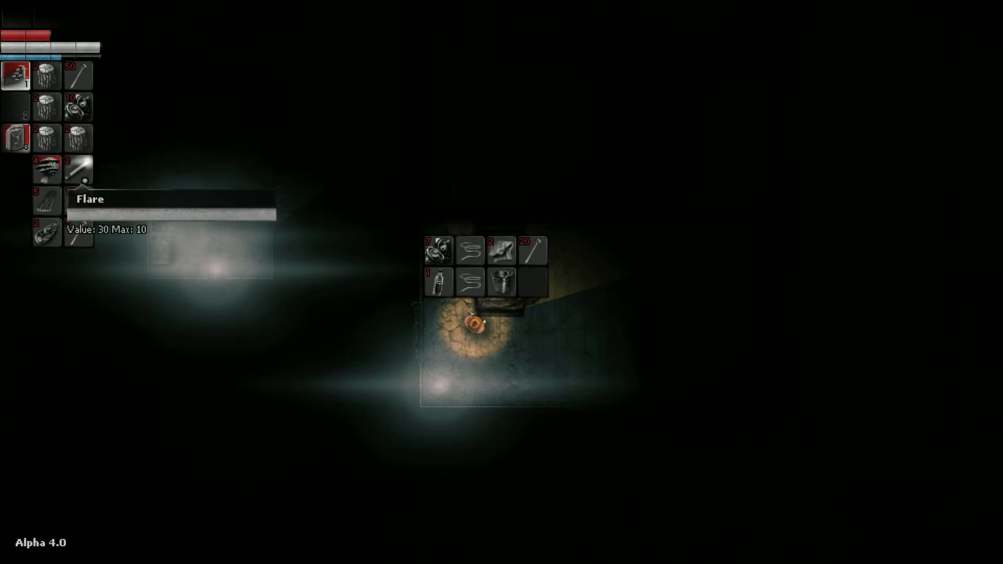
pyautogui.moveTo(80, 231)
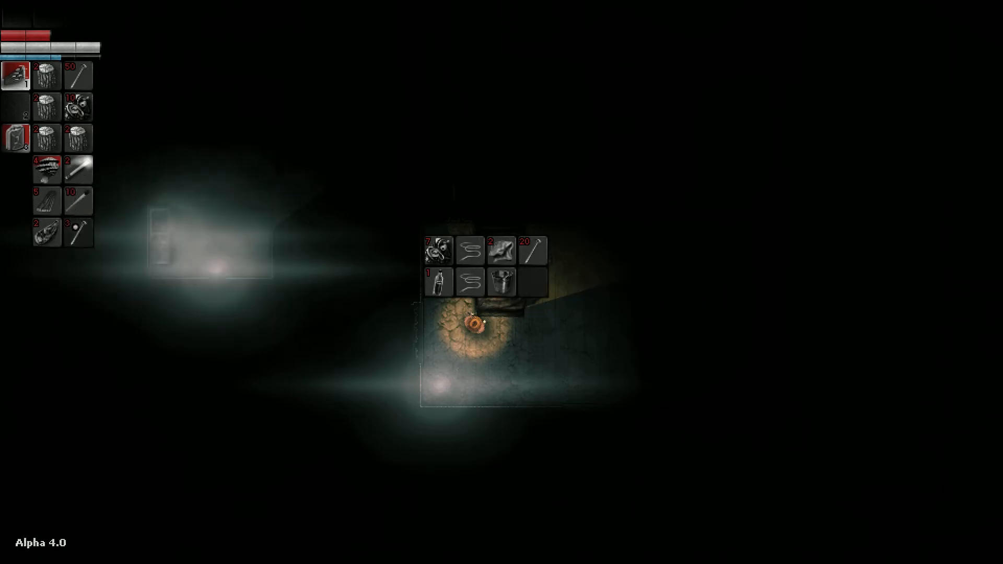
pyautogui.moveTo(79, 200)
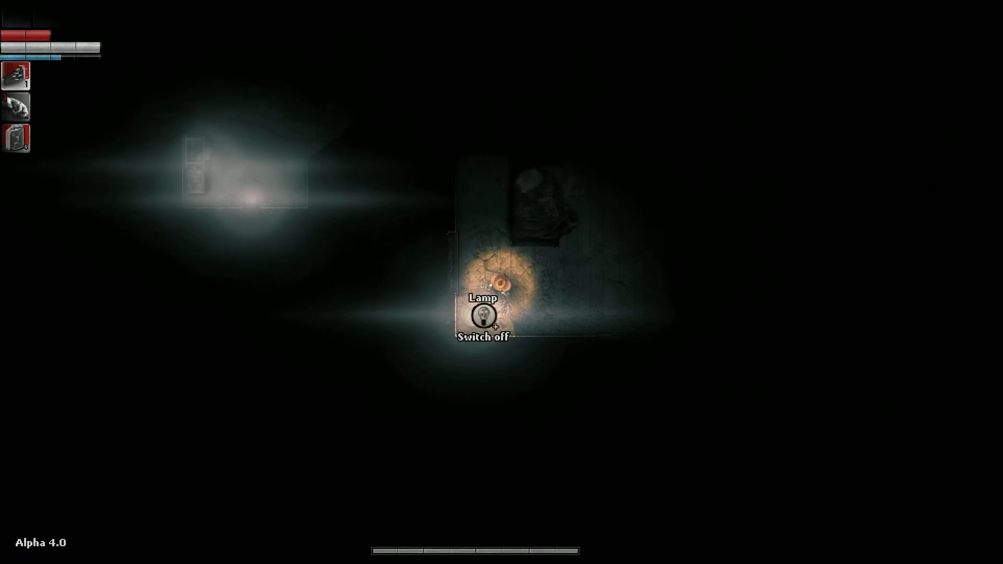
# - Switch the hideout lamp off
pyautogui.click(486, 316)
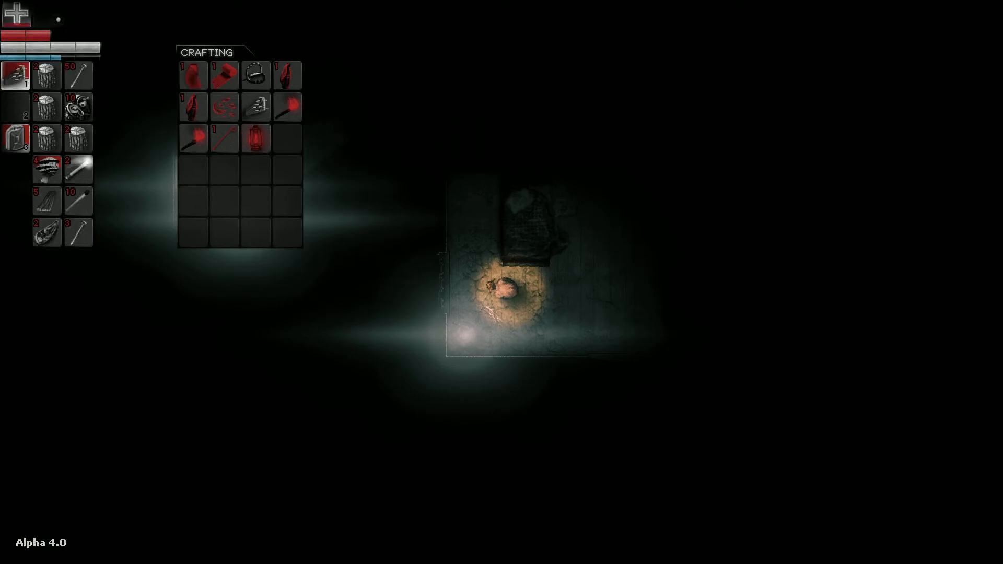
pyautogui.moveTo(45, 107)
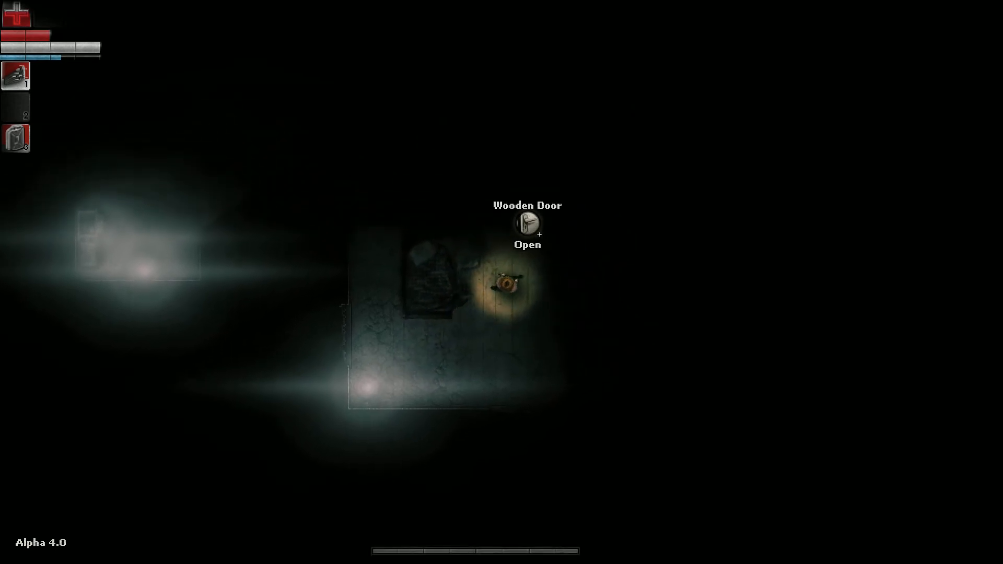
pyautogui.click(526, 222)
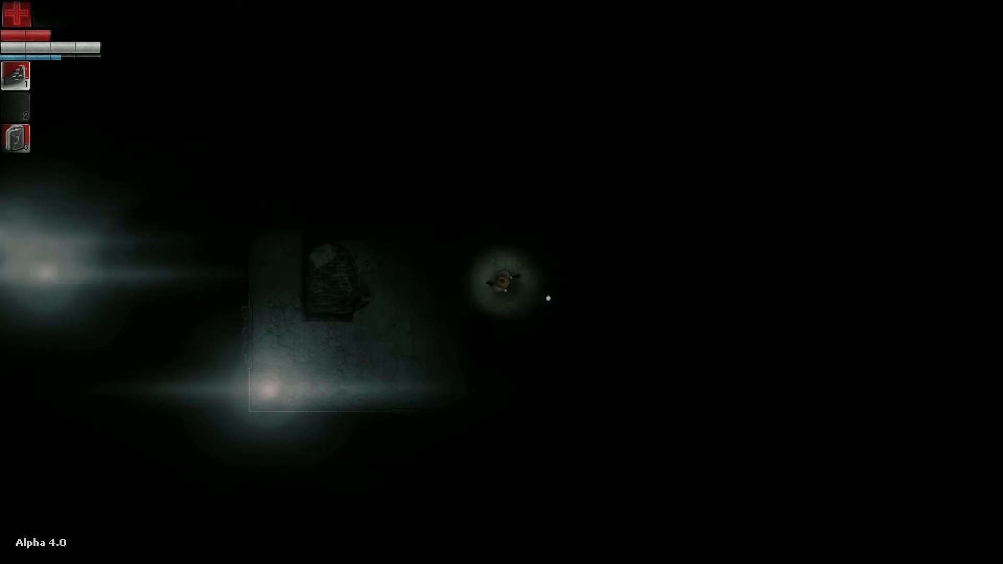
pyautogui.rightClick(505, 288)
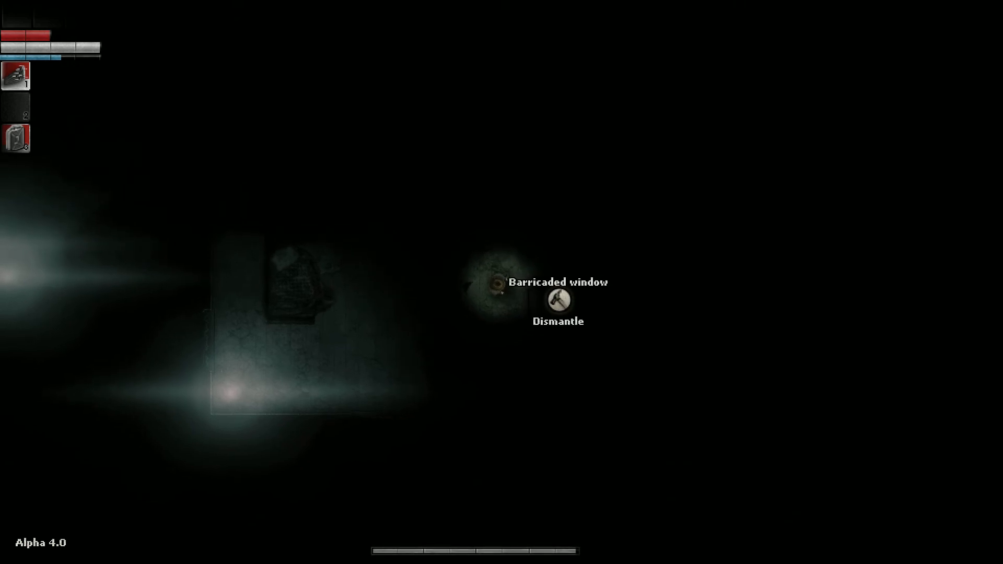
pyautogui.click(557, 299)
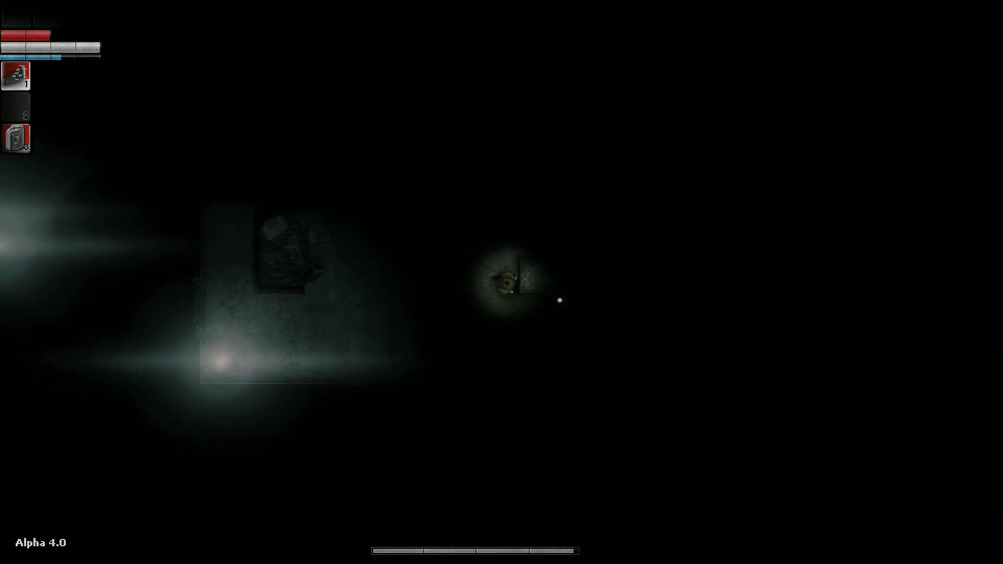
pyautogui.rightClick(507, 282)
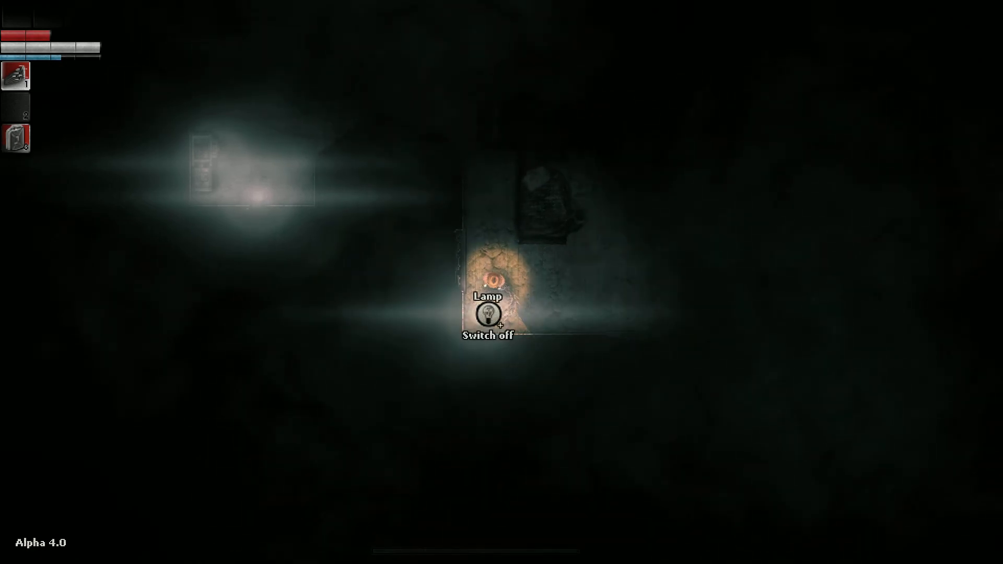
pyautogui.click(488, 314)
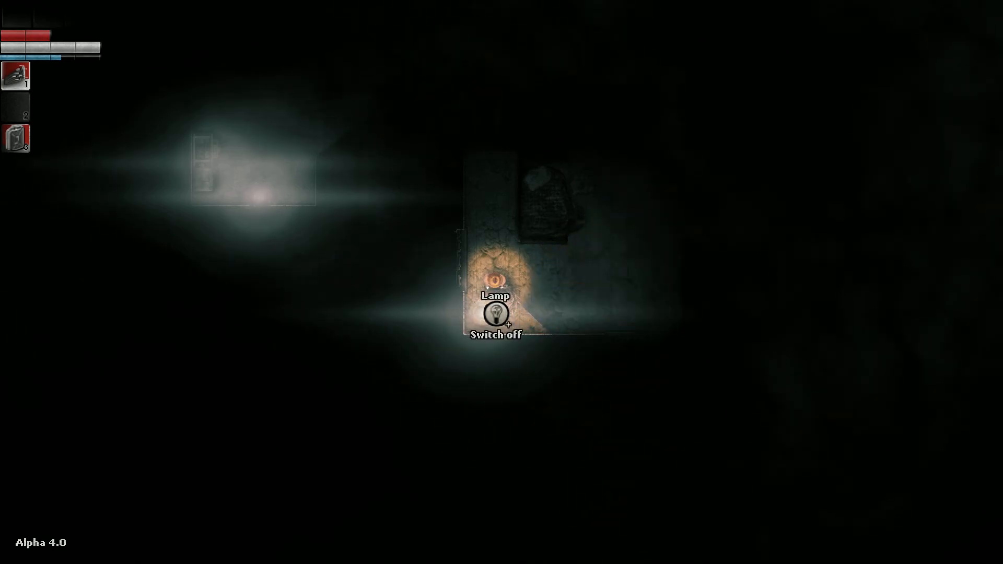
pyautogui.click(496, 315)
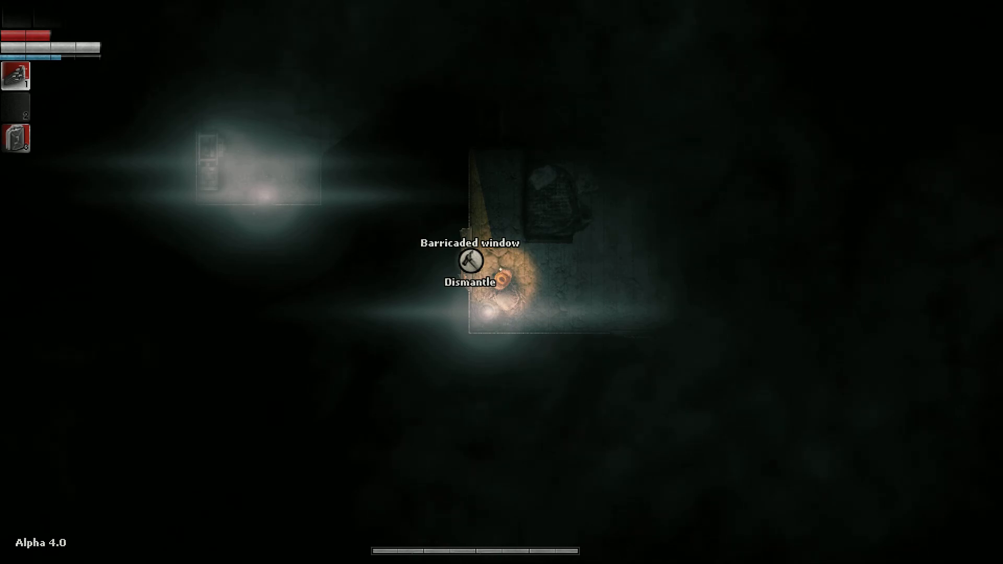
pyautogui.click(468, 263)
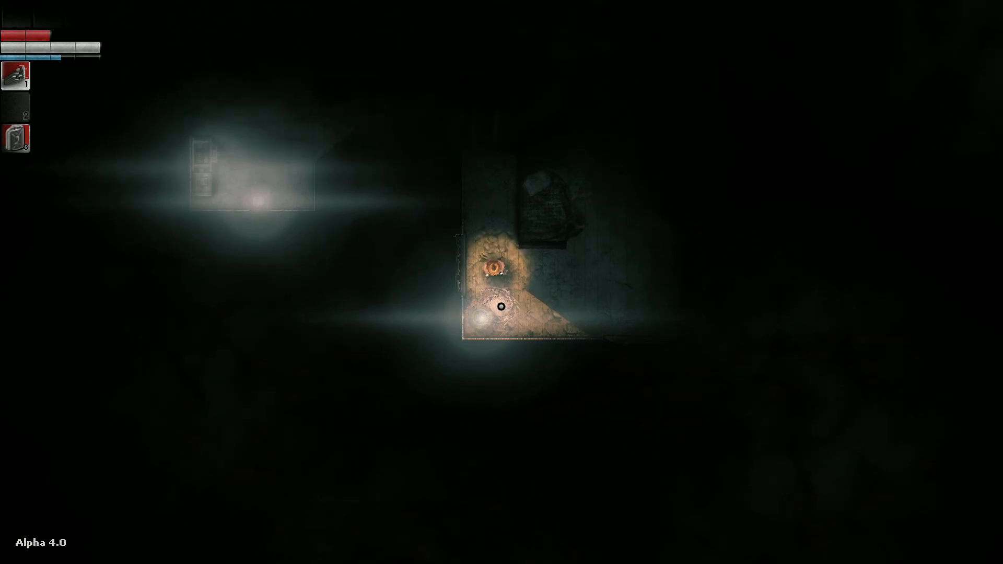
pyautogui.rightClick(553, 205)
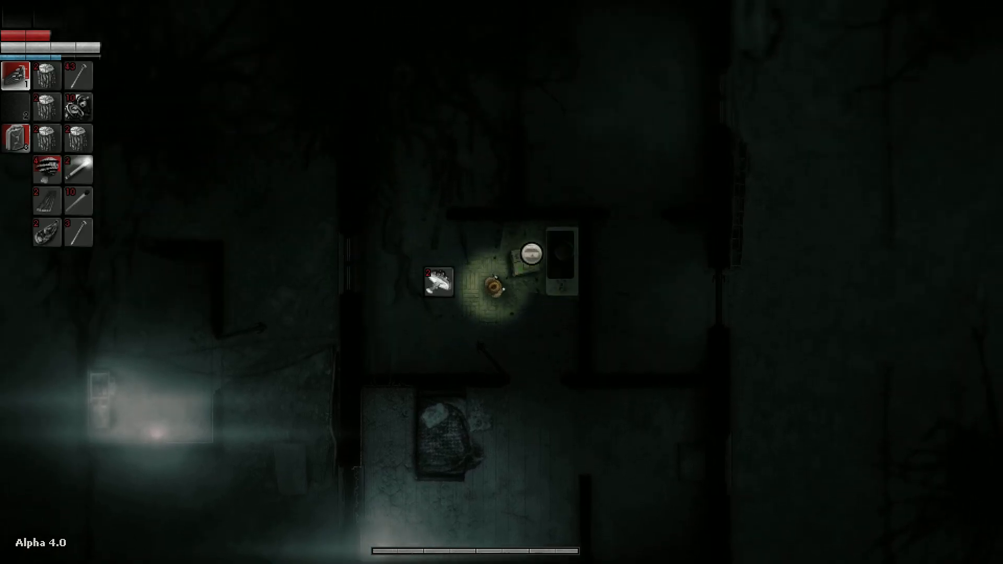
# - Open the syringe screen and extract essence from the Odd mushroom
pyautogui.rightClick(559, 262)
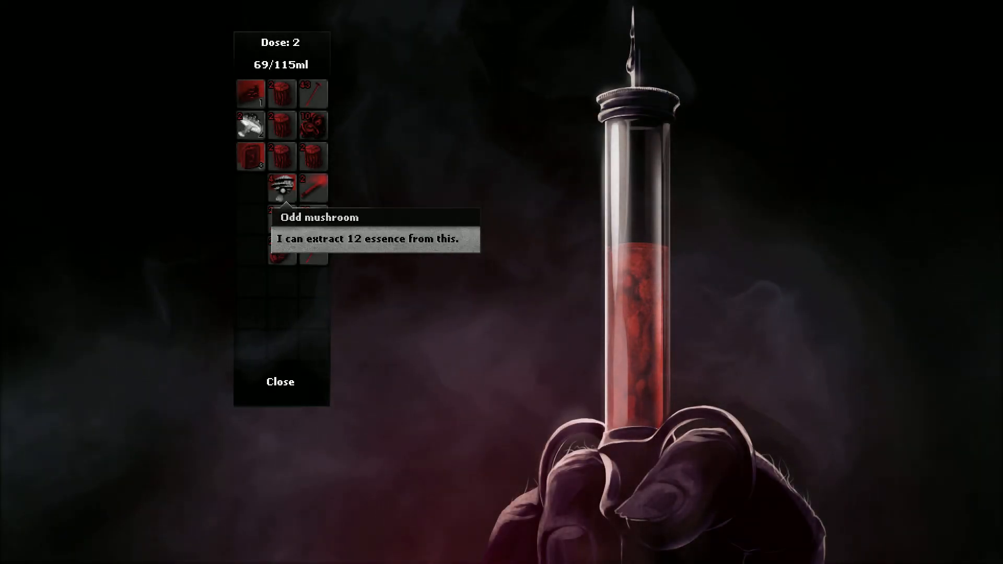
pyautogui.click(280, 186)
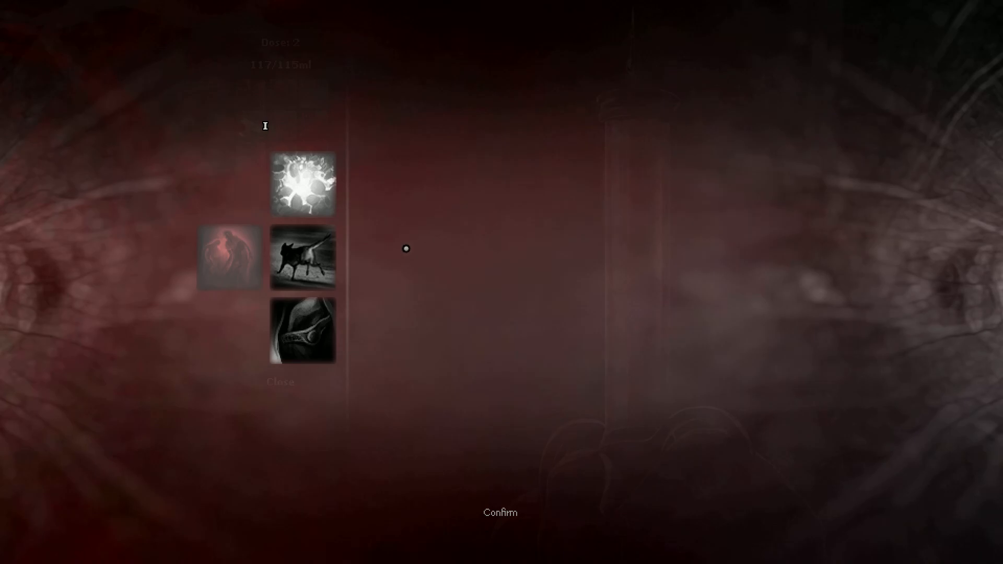
pyautogui.moveTo(302, 256)
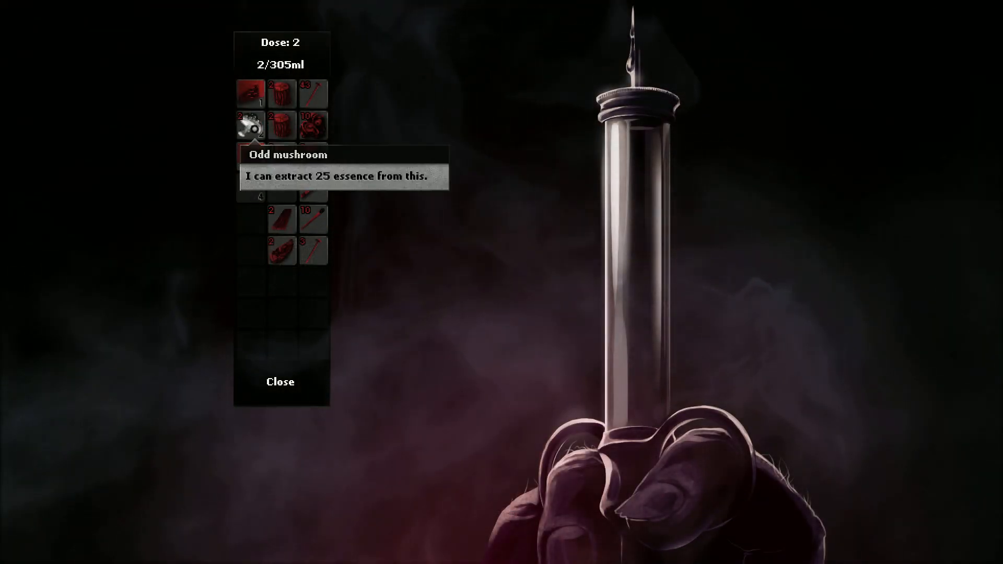
# - Extract more Odd mushroom essence, then close the syringe screen
pyautogui.click(249, 126)
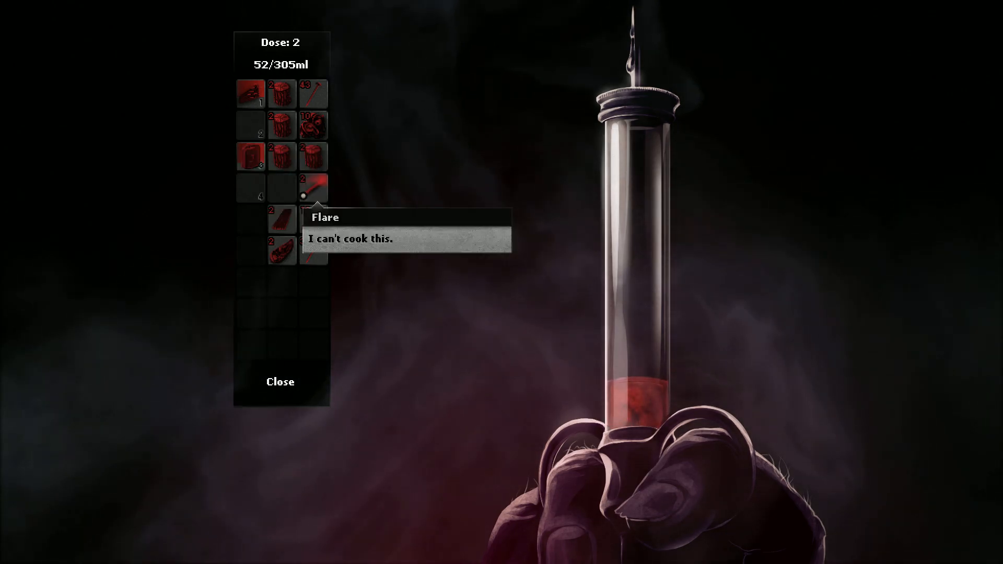
pyautogui.moveTo(341, 376)
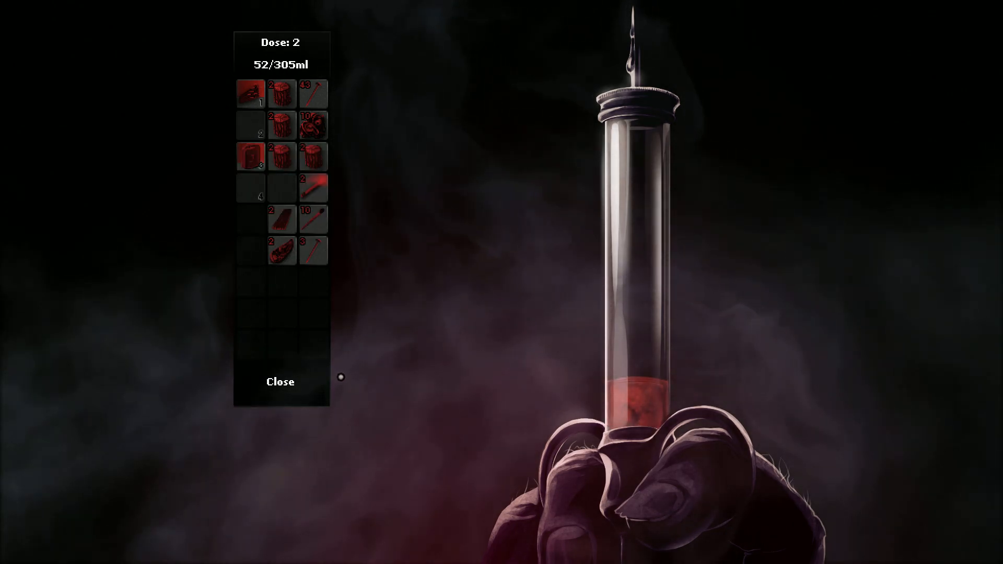
pyautogui.click(279, 381)
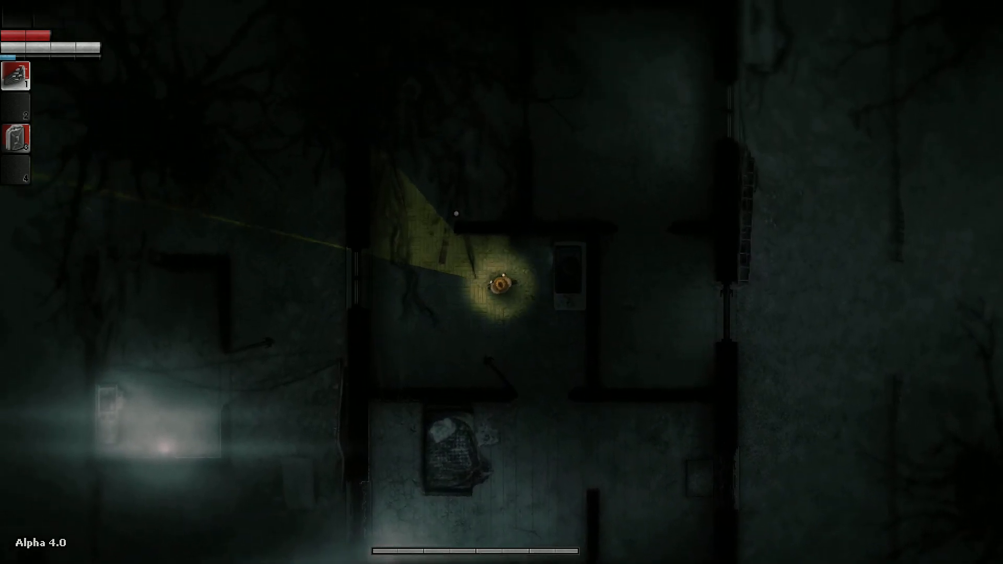
# - Walk north out of the syringe room into the adjacent dark passage
pyautogui.press('w')
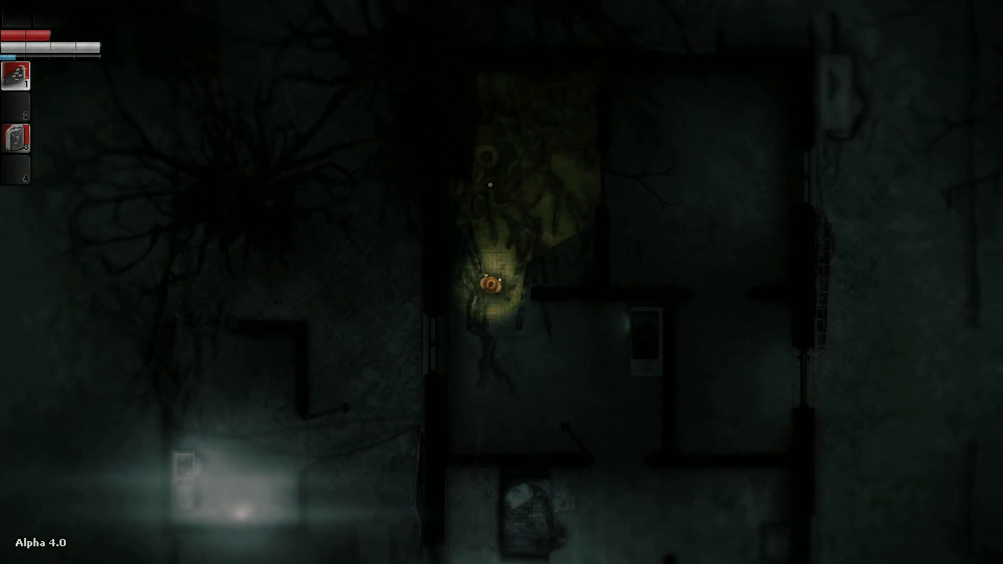